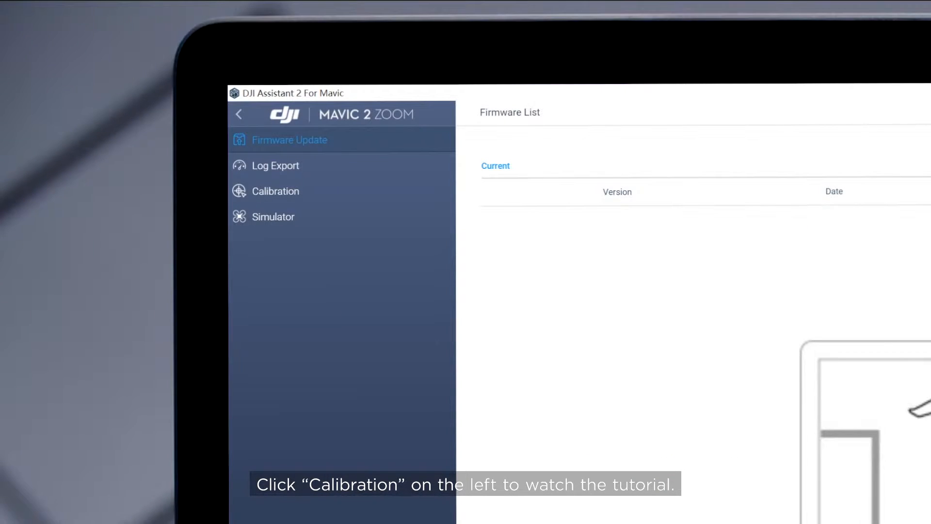
Reach the Calibrate Now step via Calibration in the sidebar and Next on the tutorial screen.
click(274, 191)
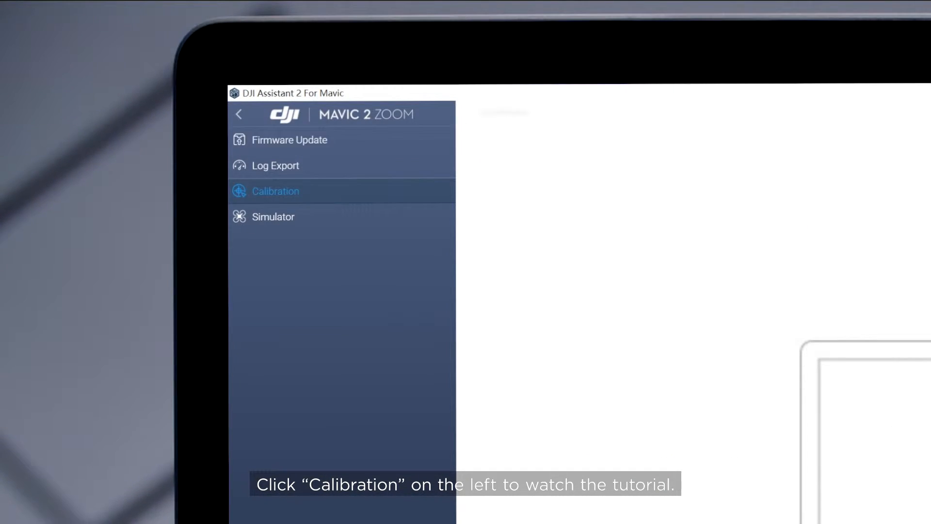
click(275, 191)
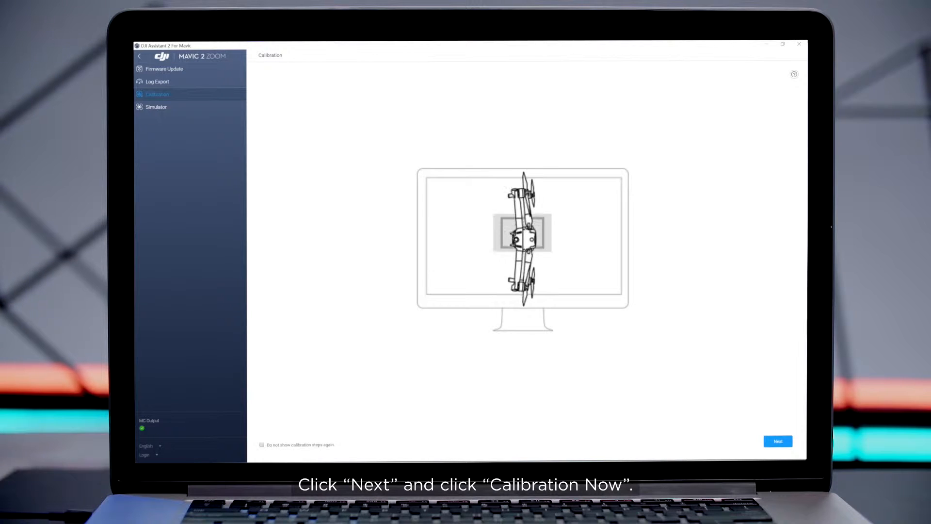
click(779, 440)
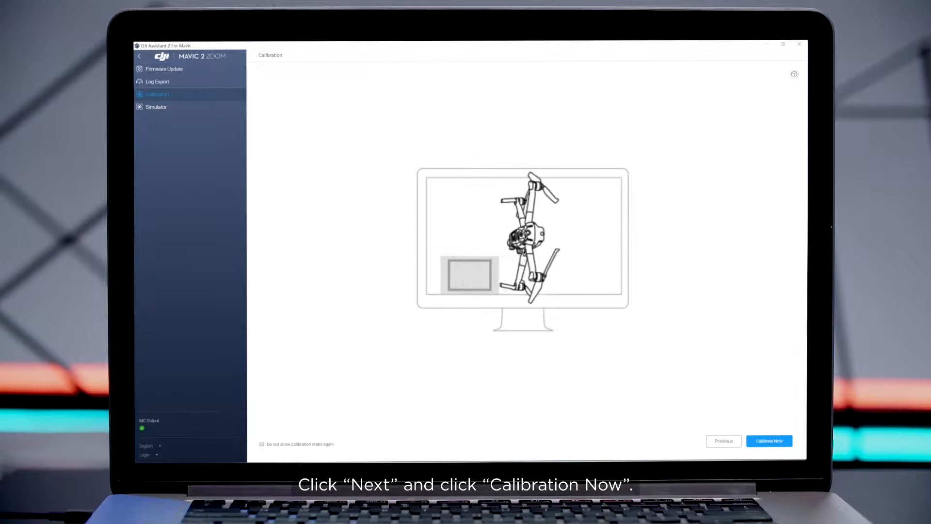